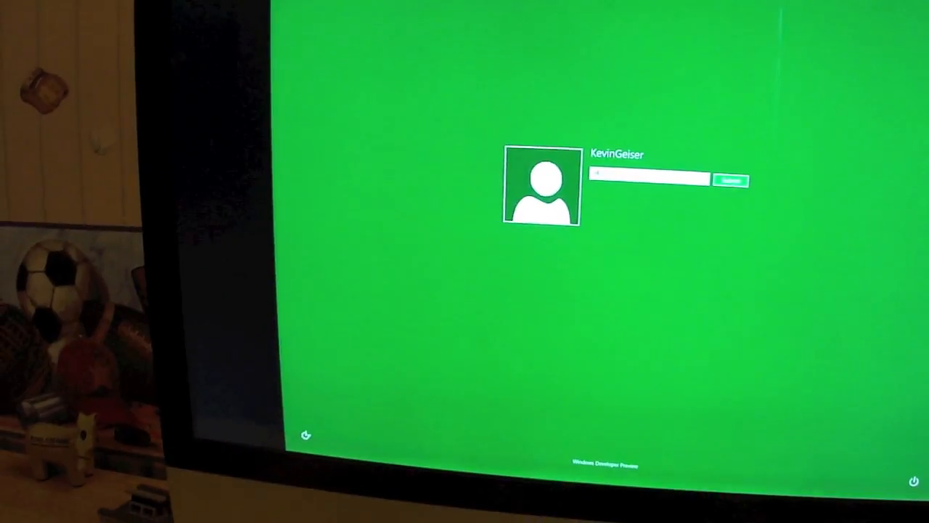
# Step: Submit the account password to reach the user Welcome screen
pyautogui.click(732, 180)
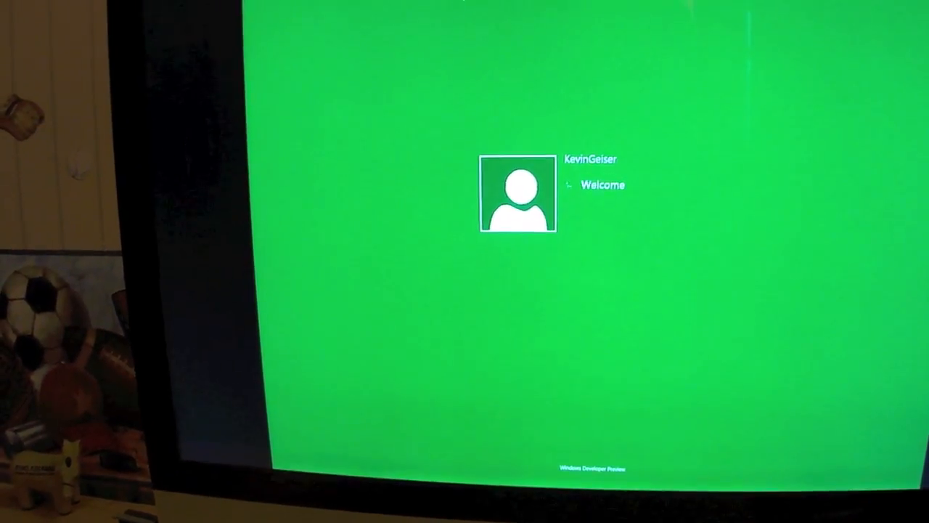